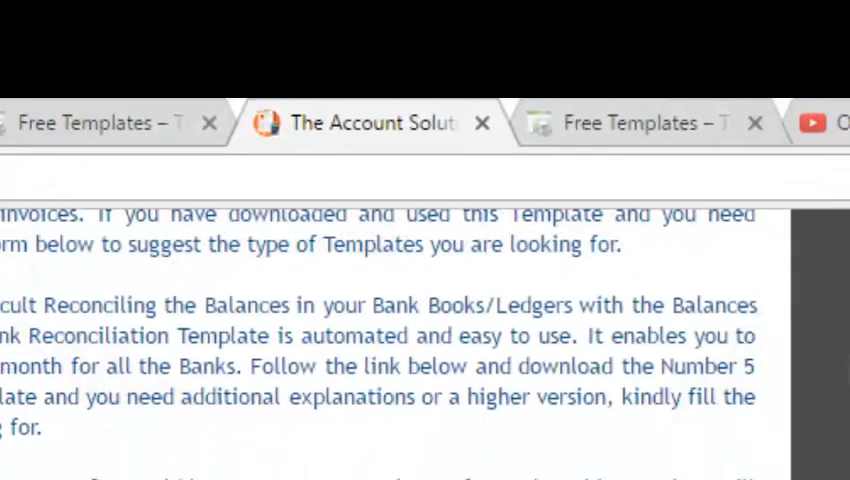
Review the account list entries such as Other Income, Transport and Food
scroll("down", 3)
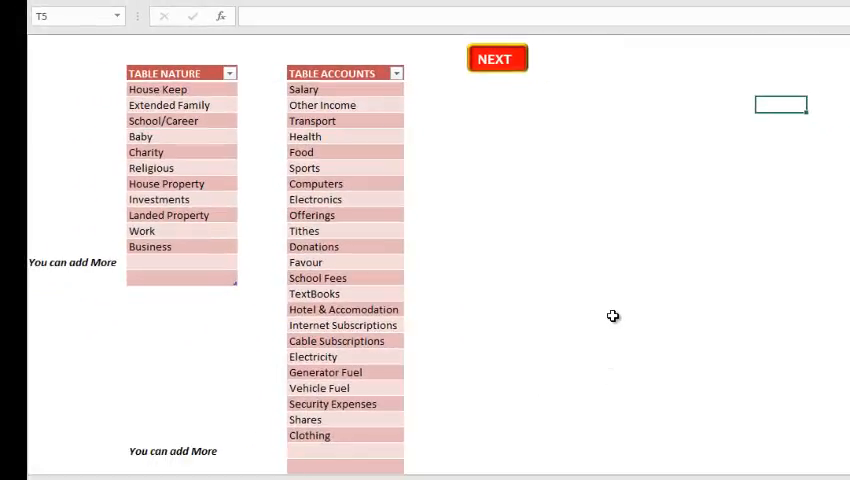
mouse_move(364, 112)
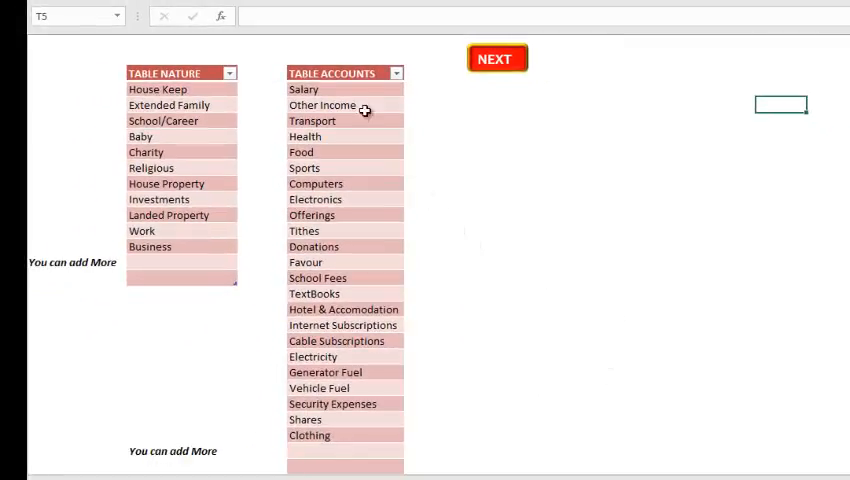
mouse_move(408, 164)
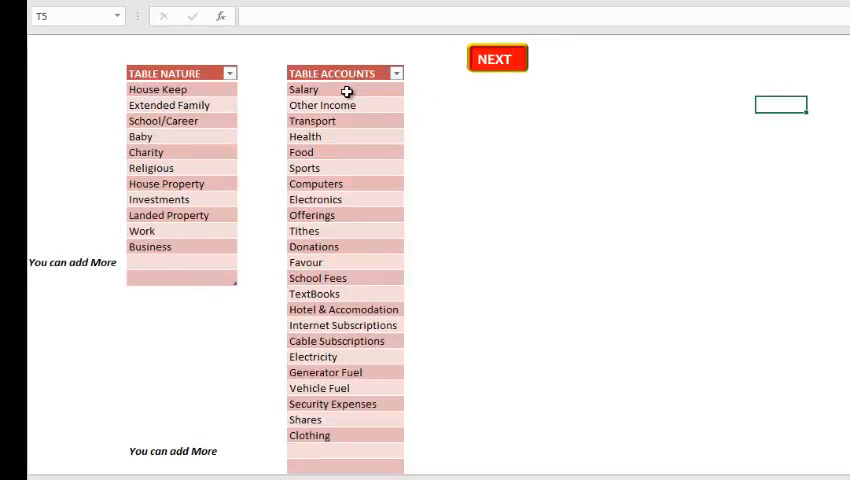
left_click(322, 104)
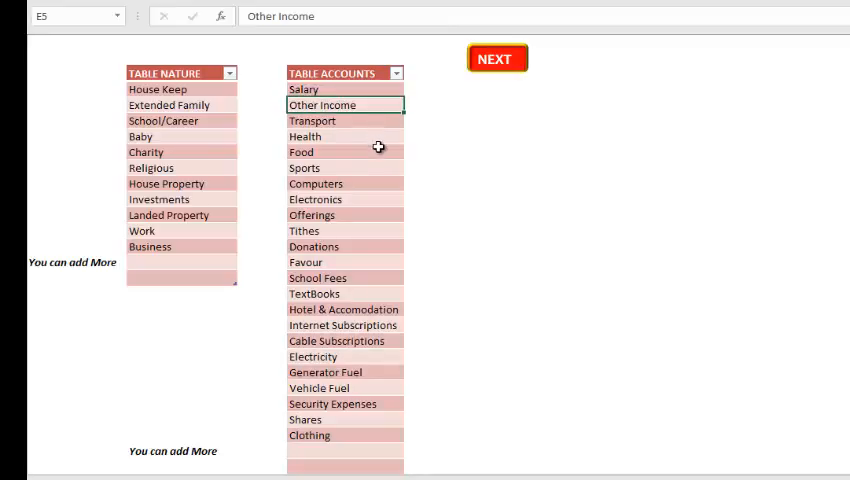
left_click(312, 120)
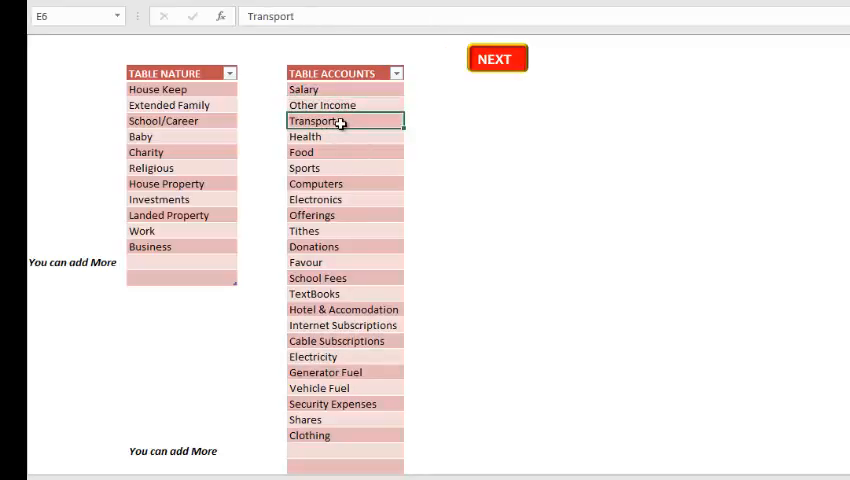
scroll("down", 3)
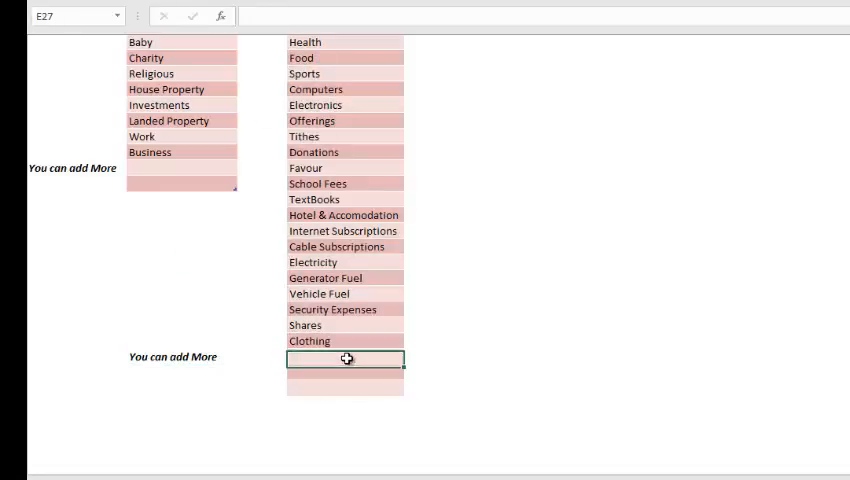
type("Food")
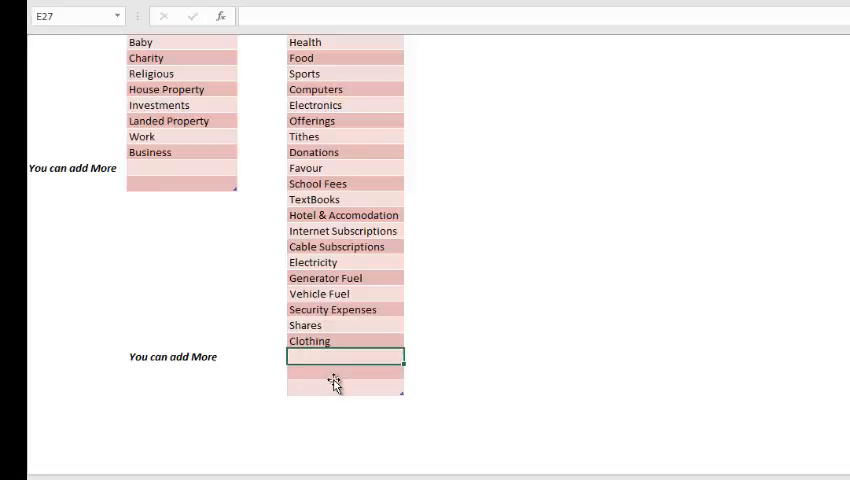
scroll("down", 3)
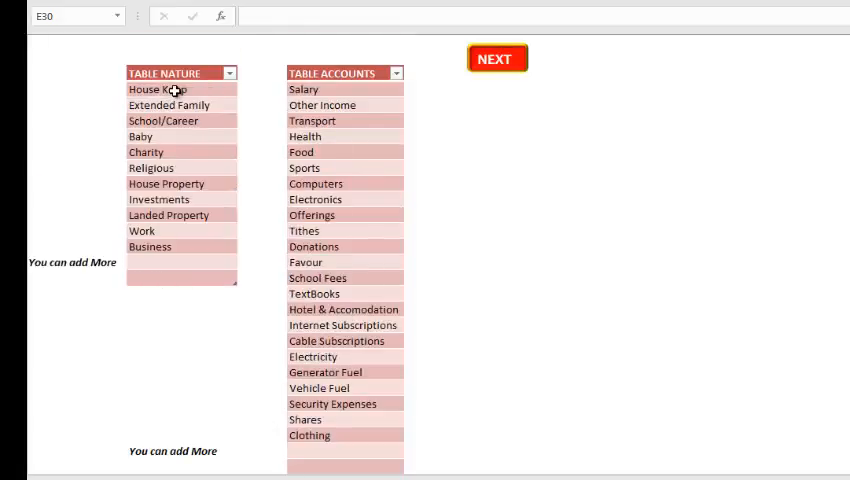
Review the nature entries House Keep and Extended Family and the blank rows for adding more
left_click(156, 88)
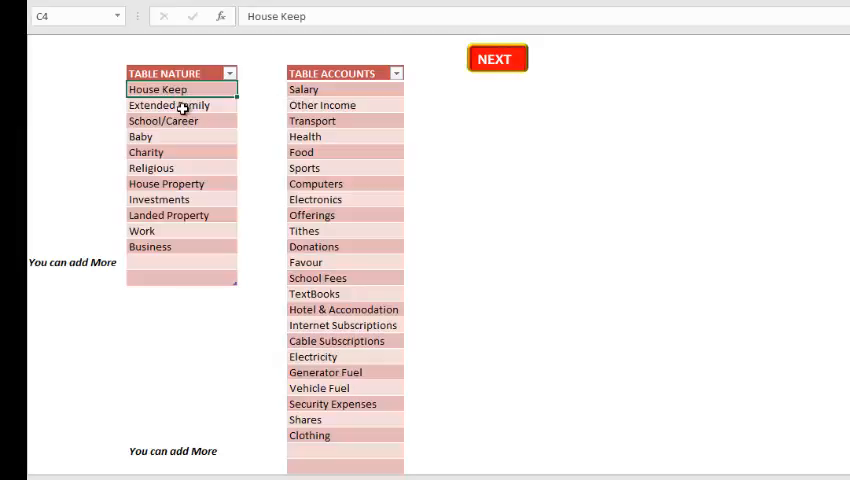
mouse_move(162, 184)
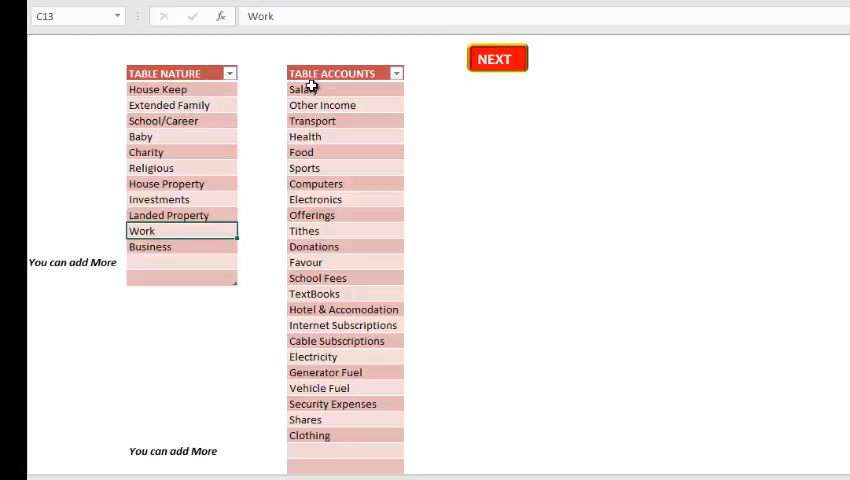
left_click(150, 246)
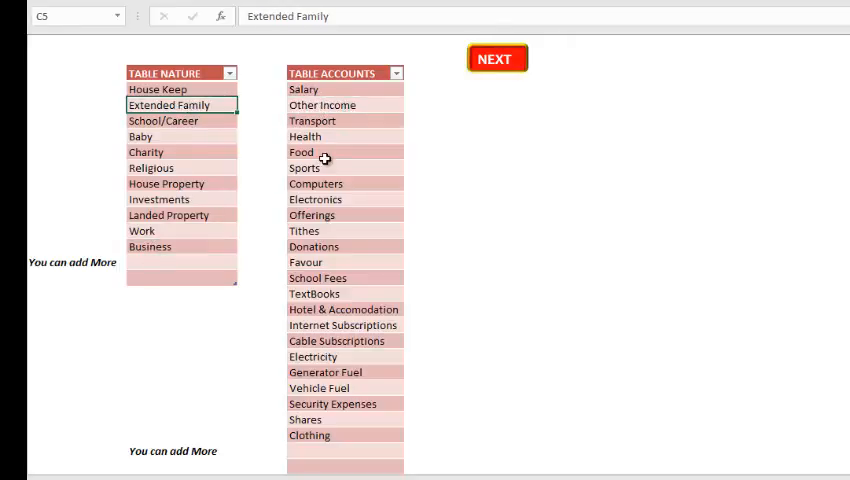
left_click(312, 120)
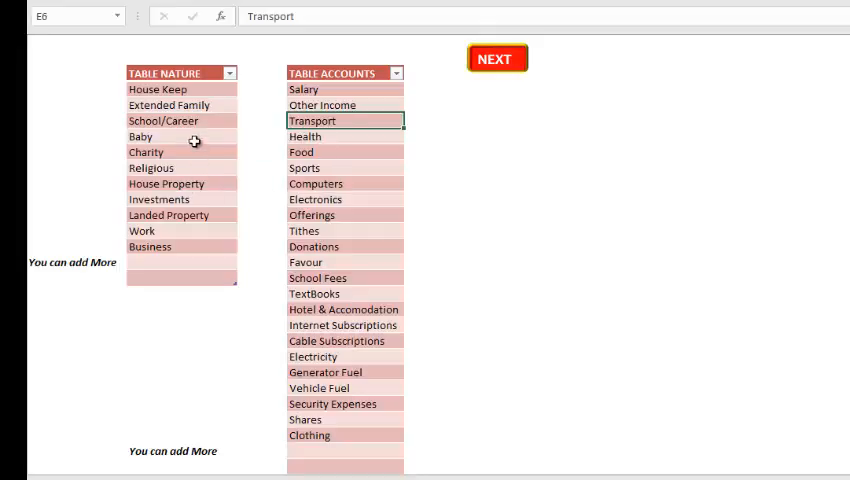
mouse_move(216, 152)
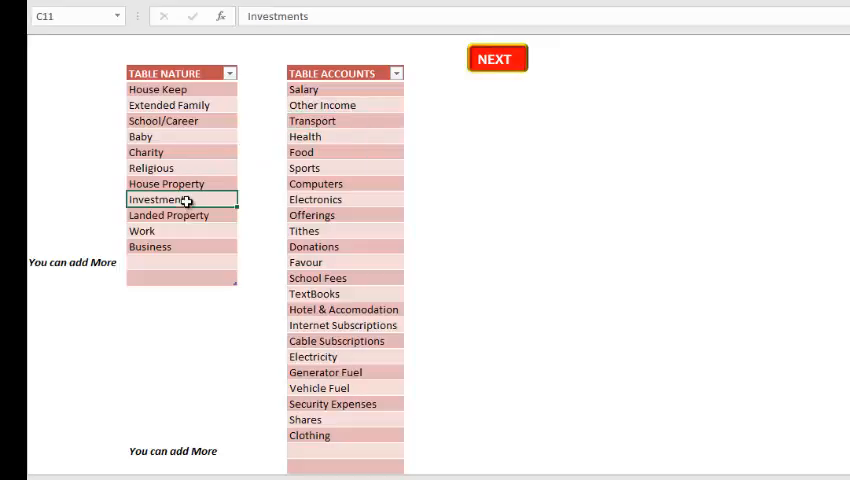
left_click(168, 216)
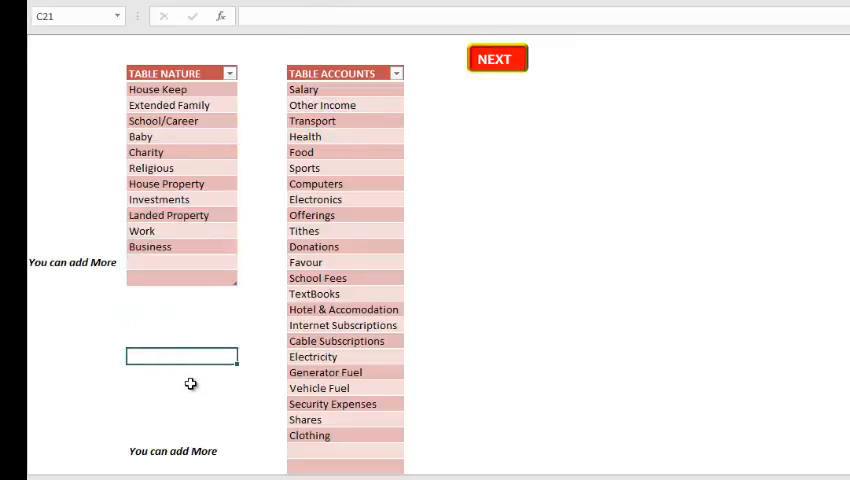
left_click(182, 308)
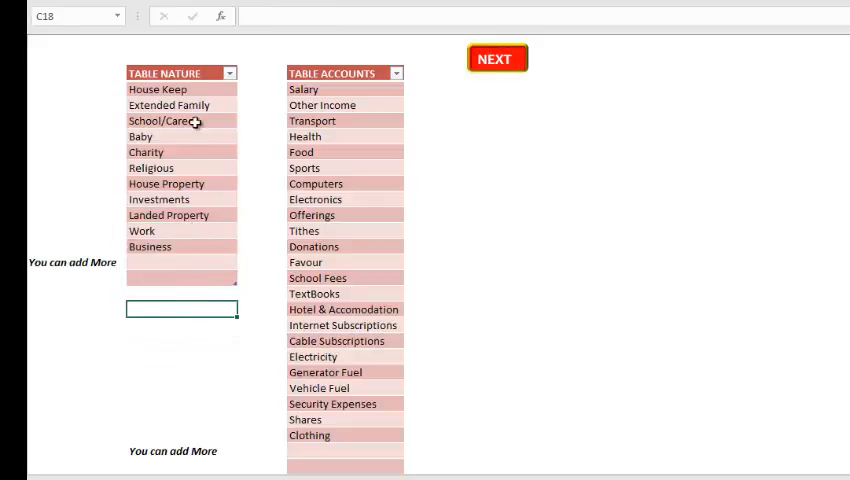
left_click(168, 104)
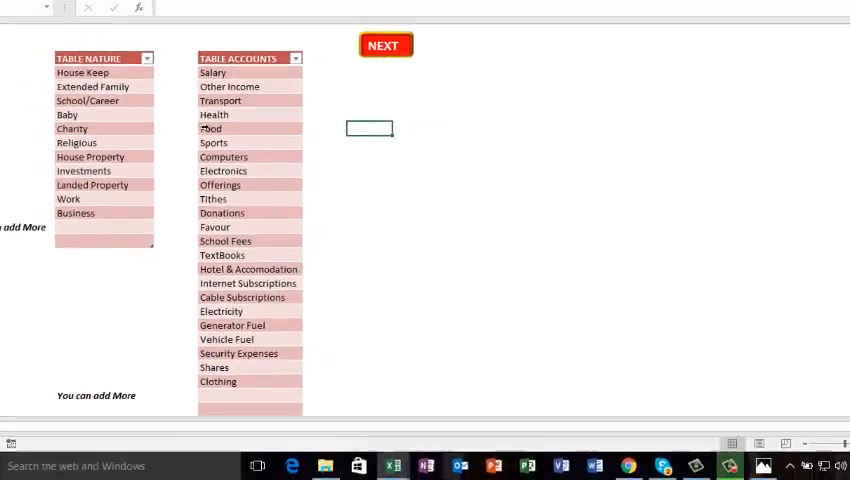
On the entry sheet record a transaction: nature Religious, account Donations, EXPENSE, CASH OUT
left_click(384, 44)
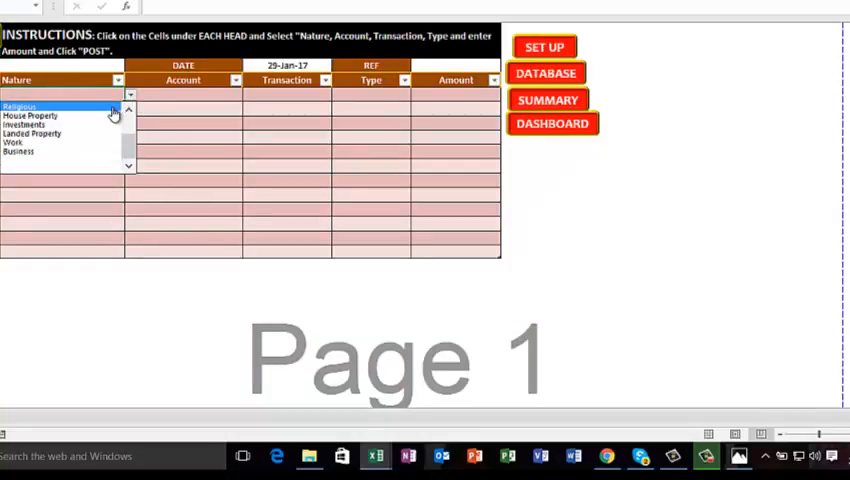
left_click(18, 106)
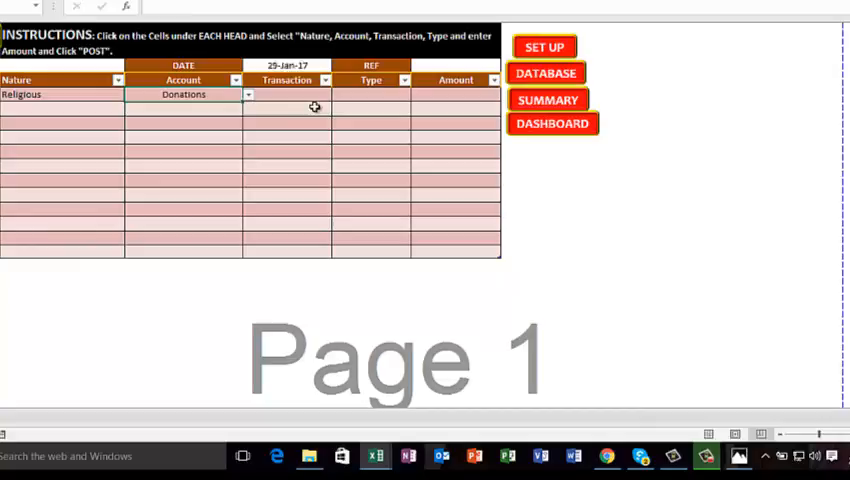
left_click(336, 94)
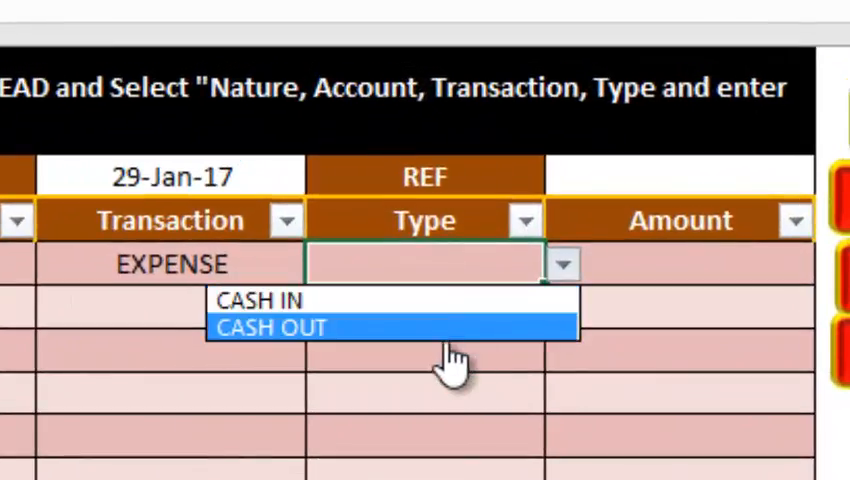
left_click(272, 328)
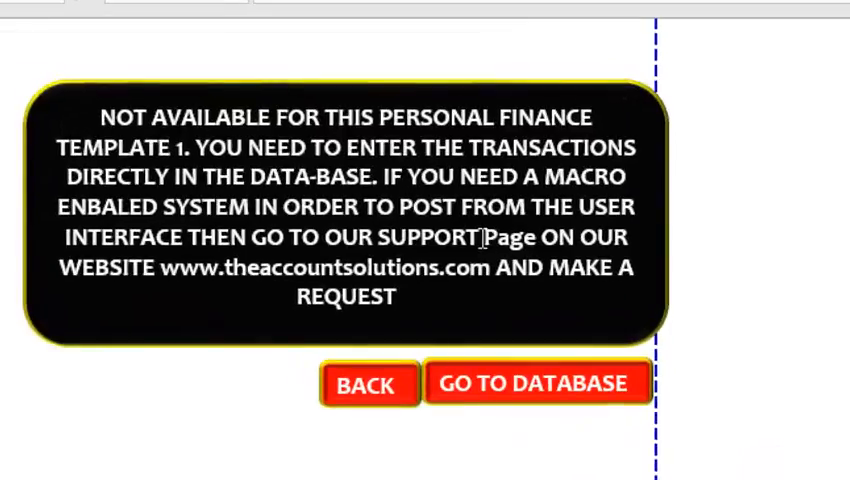
mouse_move(404, 276)
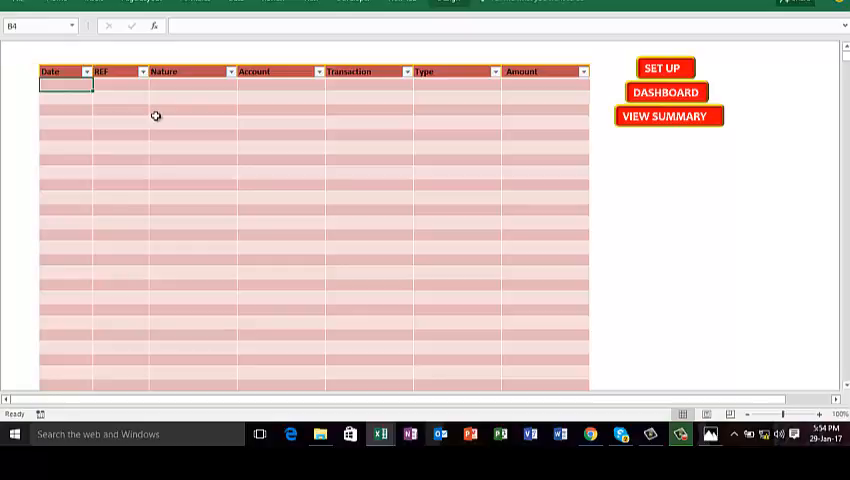
Enter a 01-01-17 Work Salary row in the database as INCOME, CASH IN, amount 500,000.00
type("1/1/")
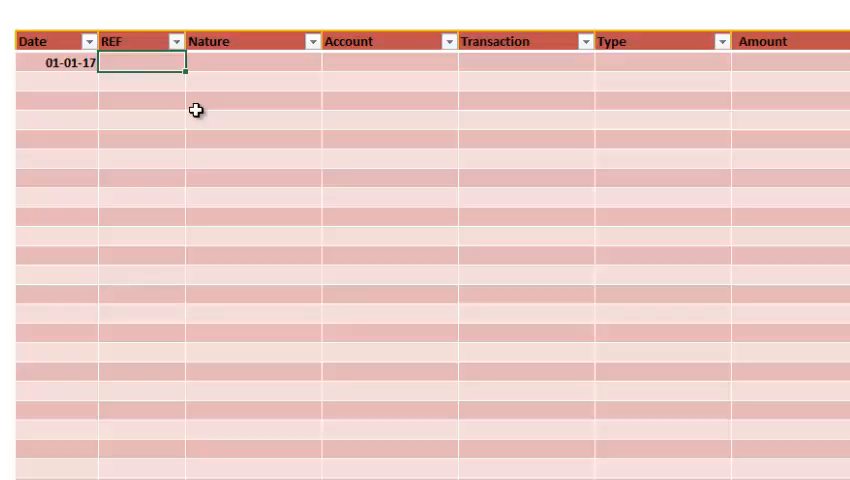
type("12")
left_click(254, 62)
type("Work")
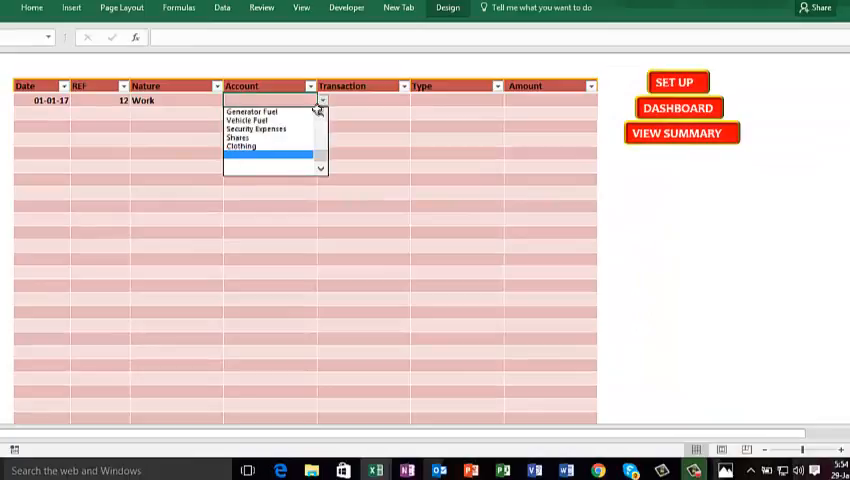
left_click(260, 88)
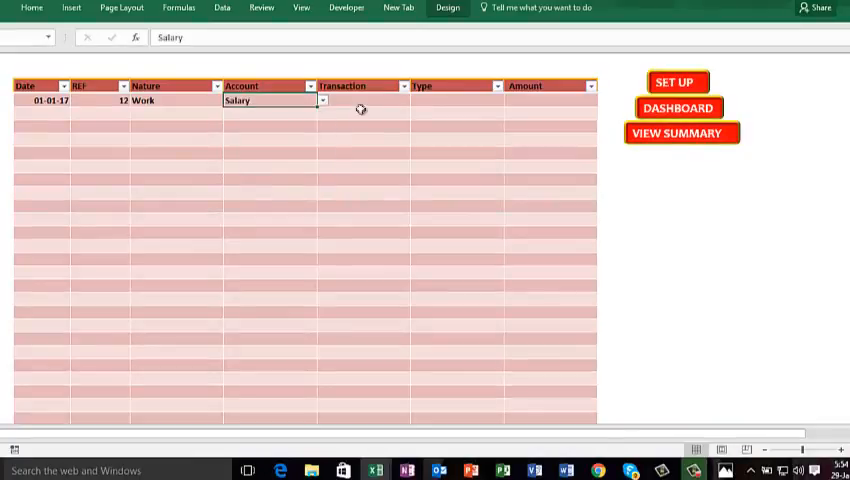
left_click(414, 100)
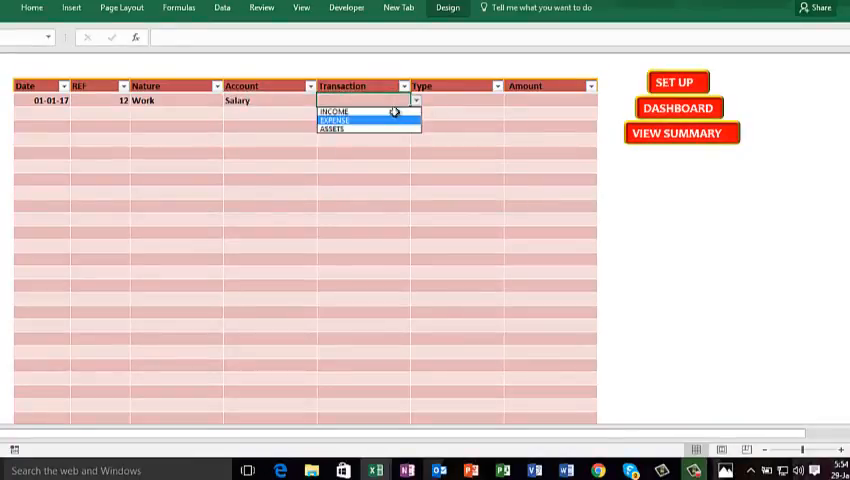
left_click(334, 110)
type("500,000")
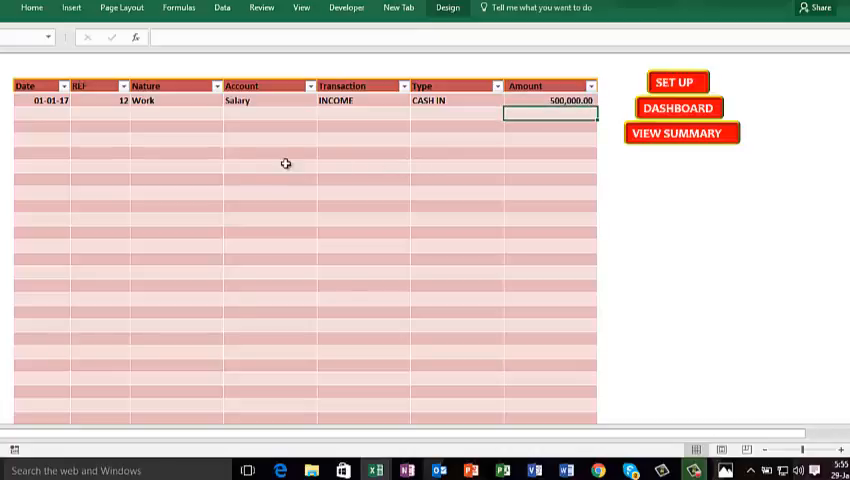
left_click_drag(40, 112, 290, 268)
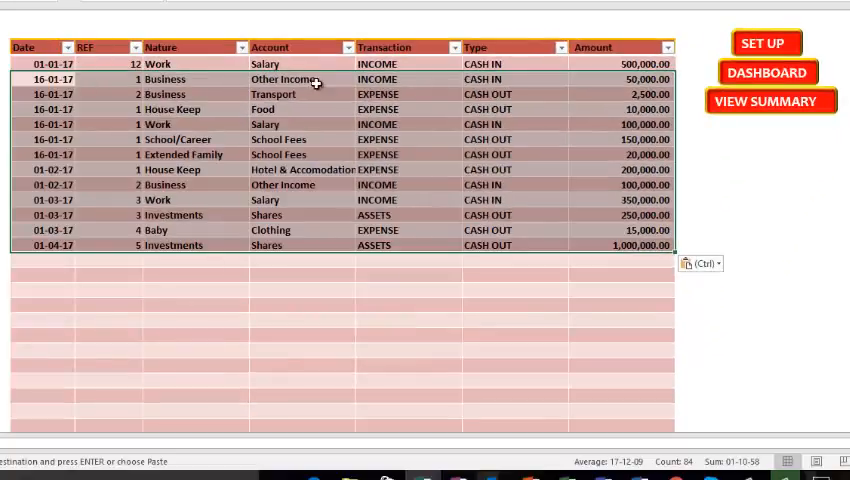
mouse_move(96, 170)
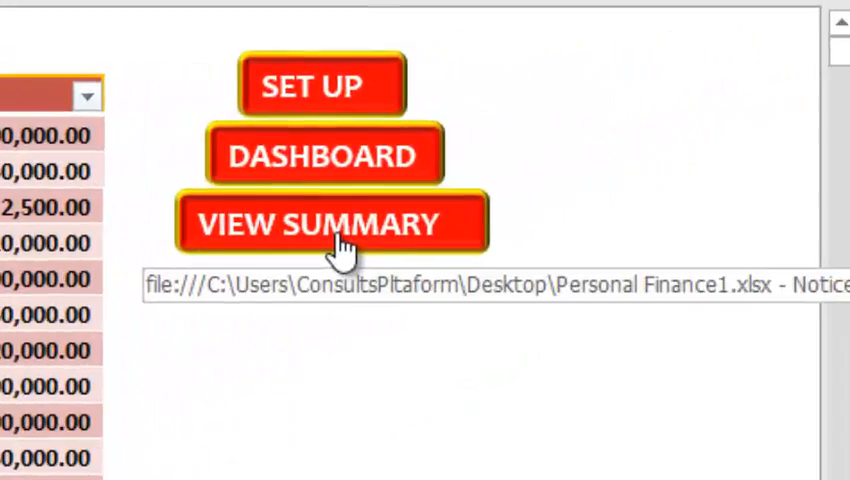
Refresh the cash-in summary pivot so Salary and Other Income total 1,100,000.00 by month
left_click(332, 224)
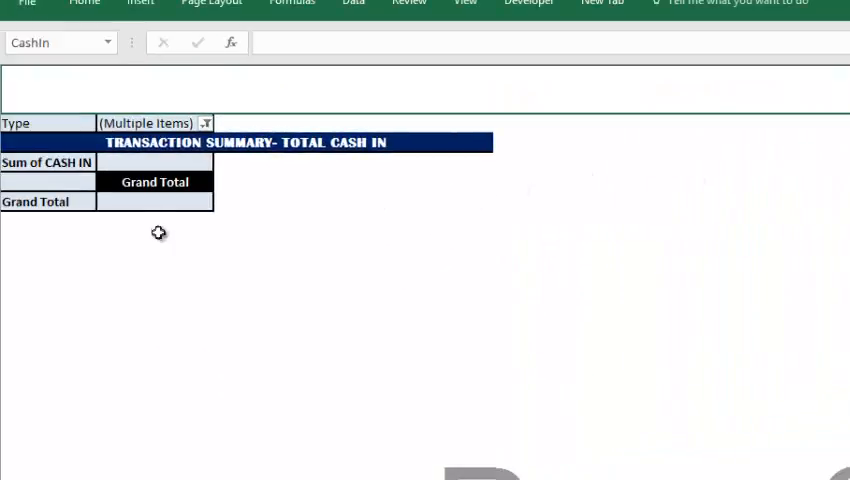
right_click(154, 180)
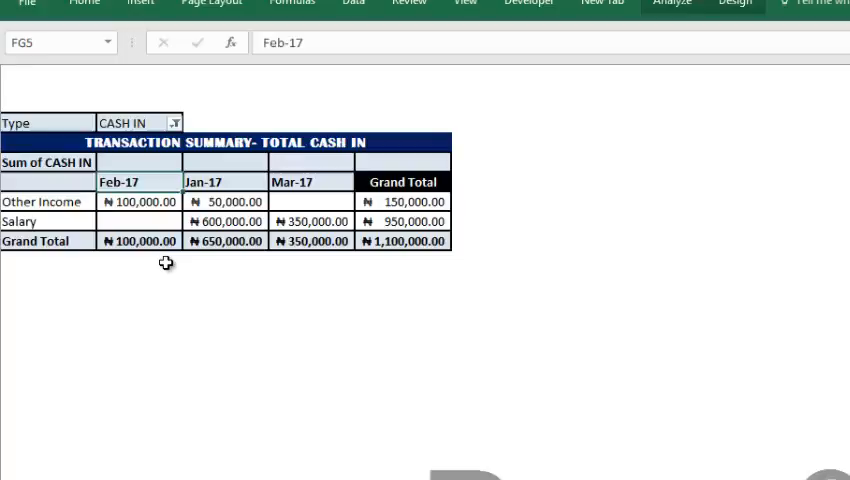
left_click(138, 180)
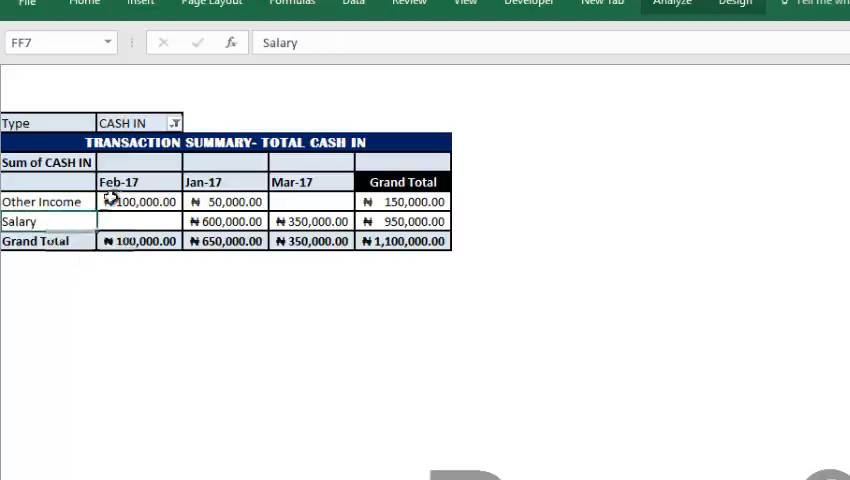
left_click(296, 180)
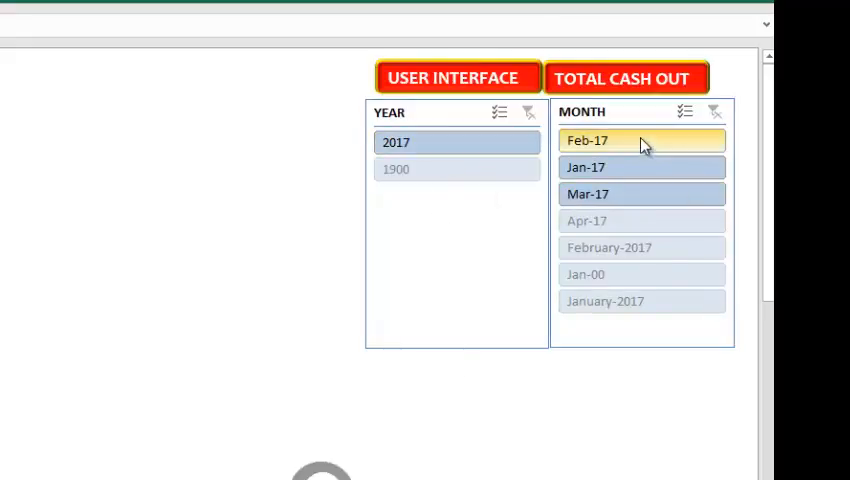
left_click(448, 142)
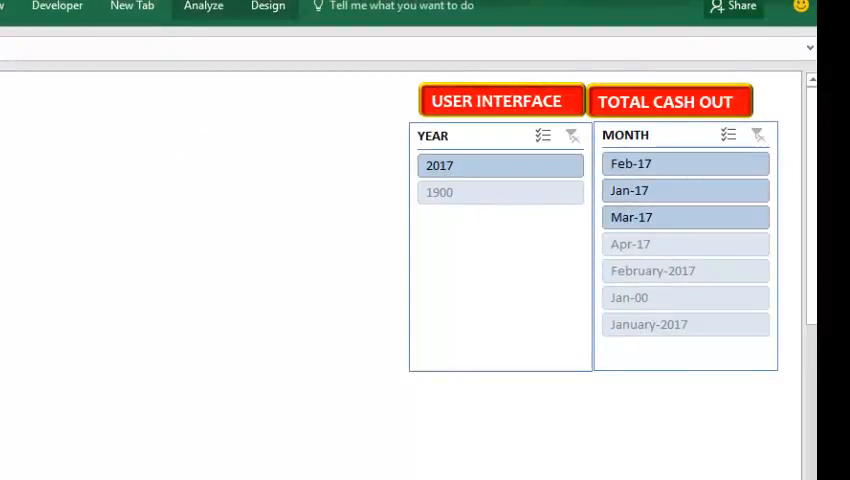
mouse_move(644, 116)
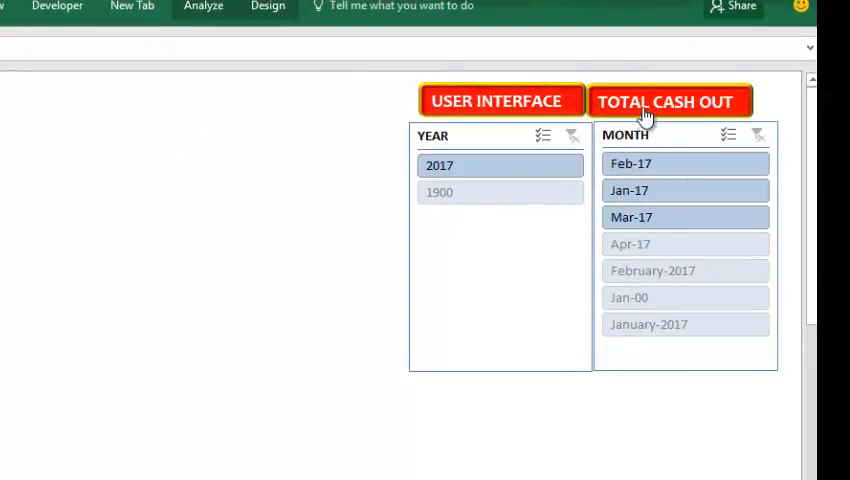
View the total cash out summary, then return to the transaction entry sheet
left_click(668, 100)
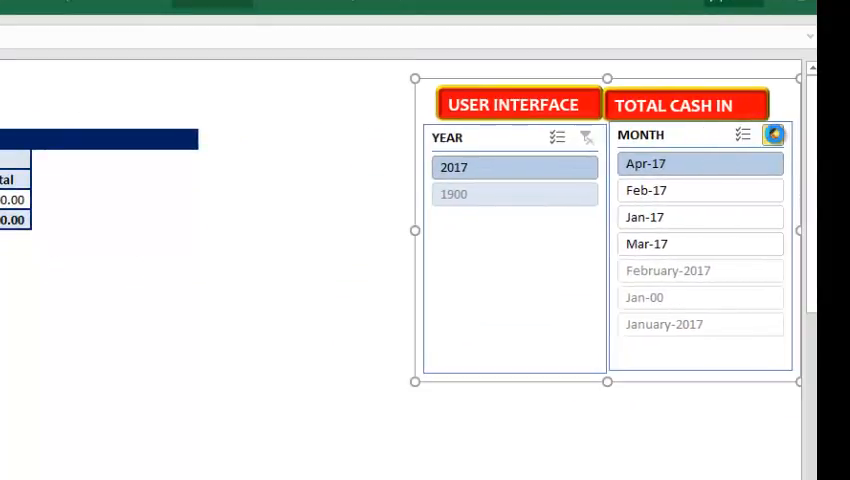
left_click(644, 216)
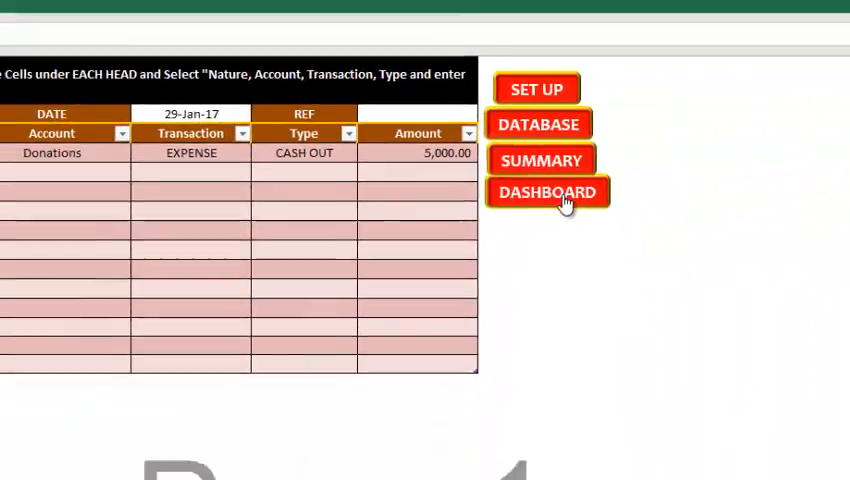
Show the dashboard with the monthly expense, income and assets chart for Jan-Apr 2017
left_click(546, 192)
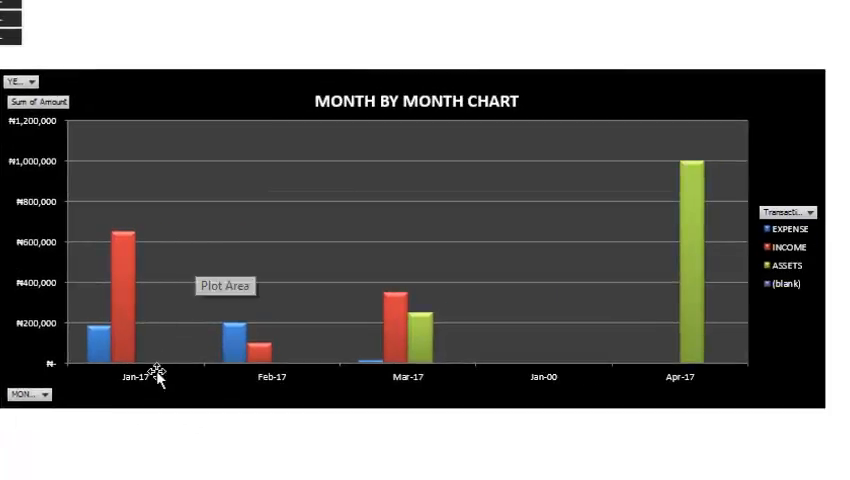
mouse_move(496, 404)
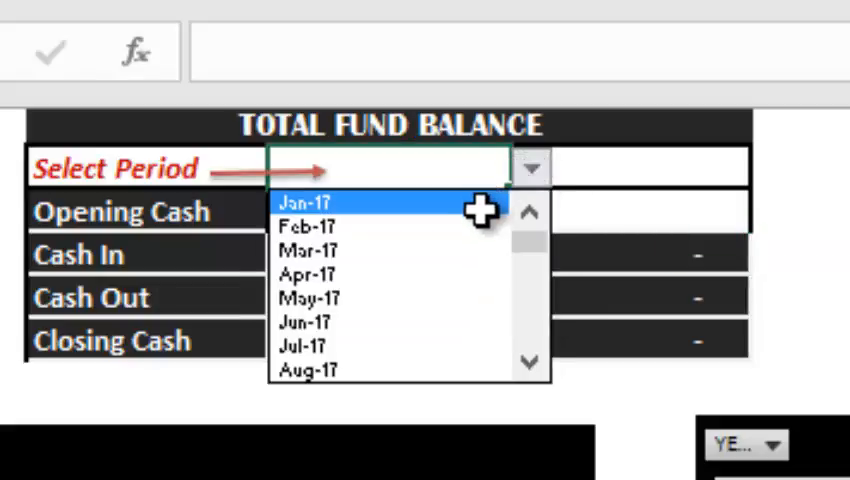
Set the fund balance period to Jan-17 with opening cash 50,000.00, closing 517,500.00
left_click(310, 204)
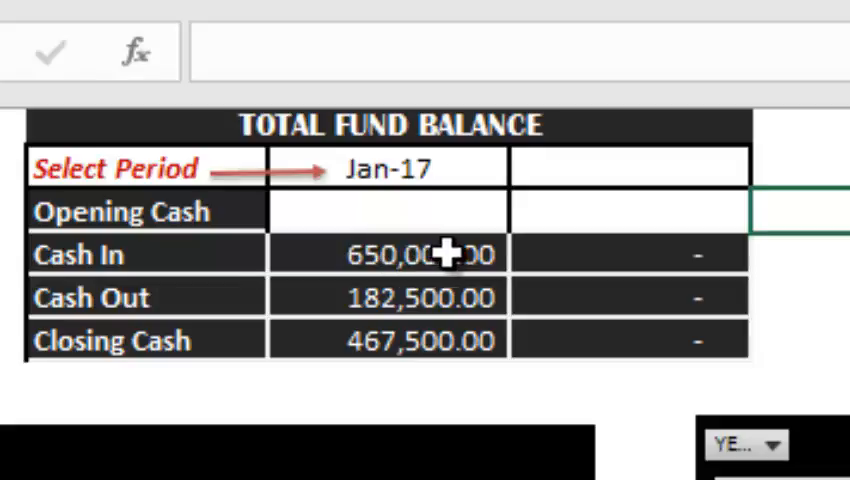
mouse_move(444, 300)
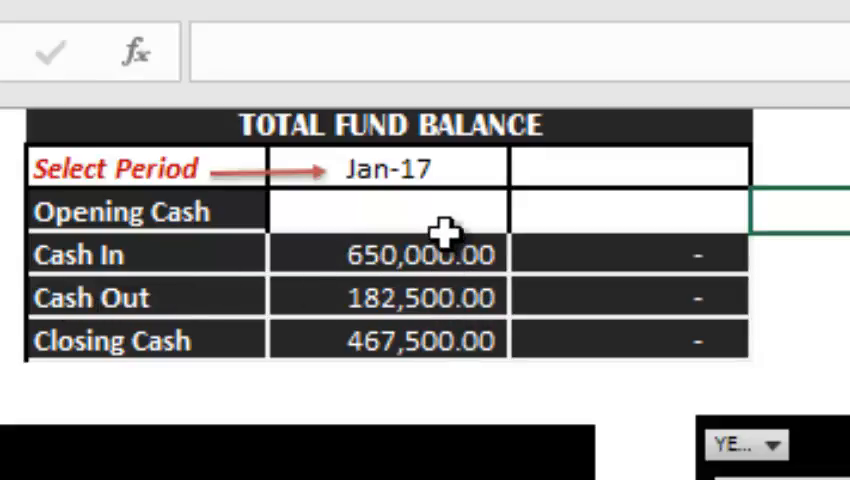
left_click(388, 210)
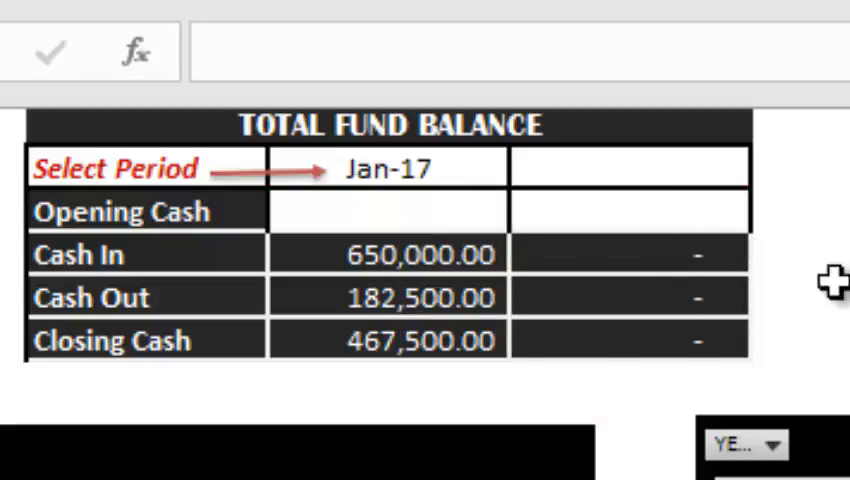
left_click(388, 210)
type("50,000")
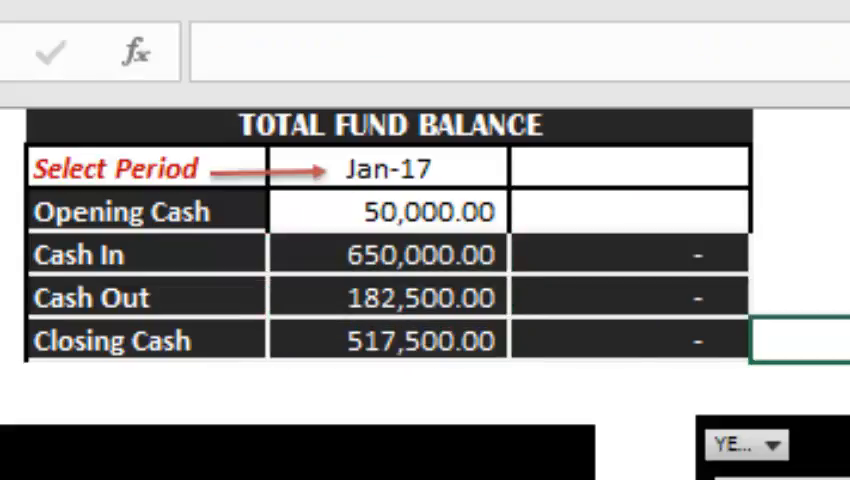
left_click(772, 168)
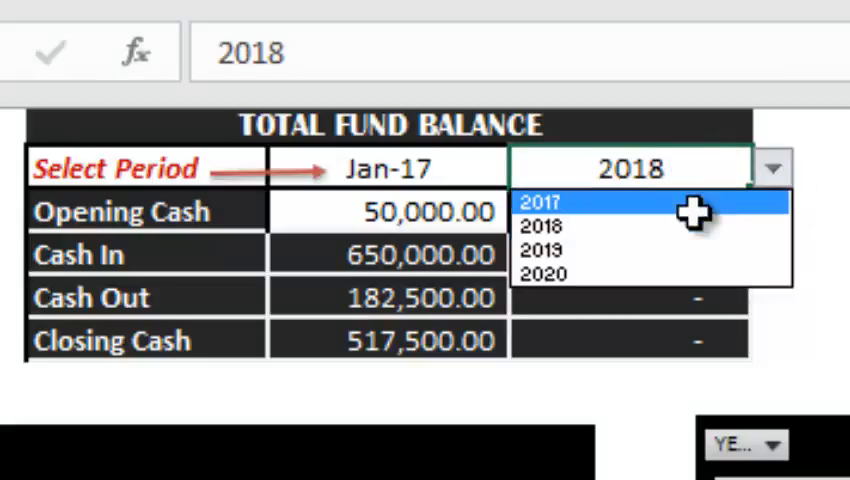
Set the second fund balance period to 2017 and enter its opening cash amount
left_click(540, 200)
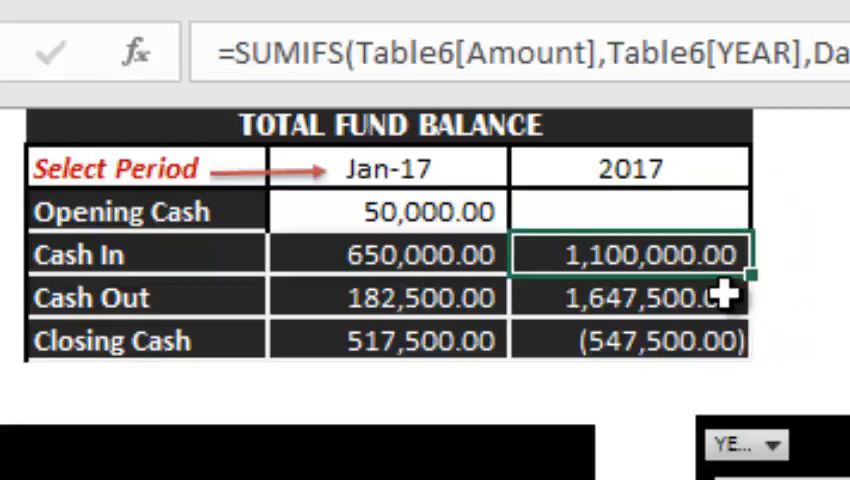
left_click(628, 210)
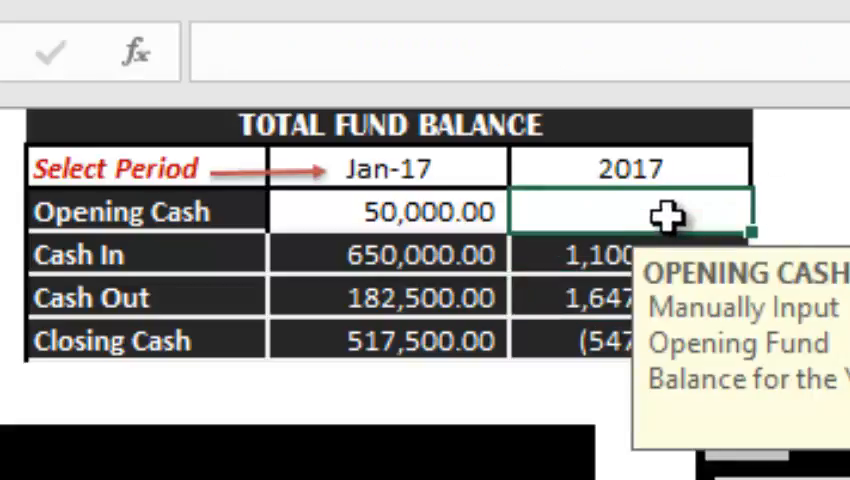
type("50,000.00")
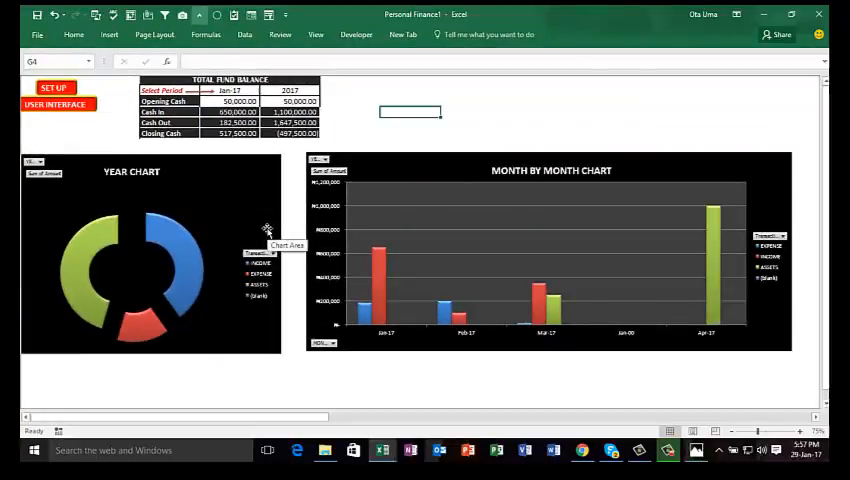
mouse_move(136, 138)
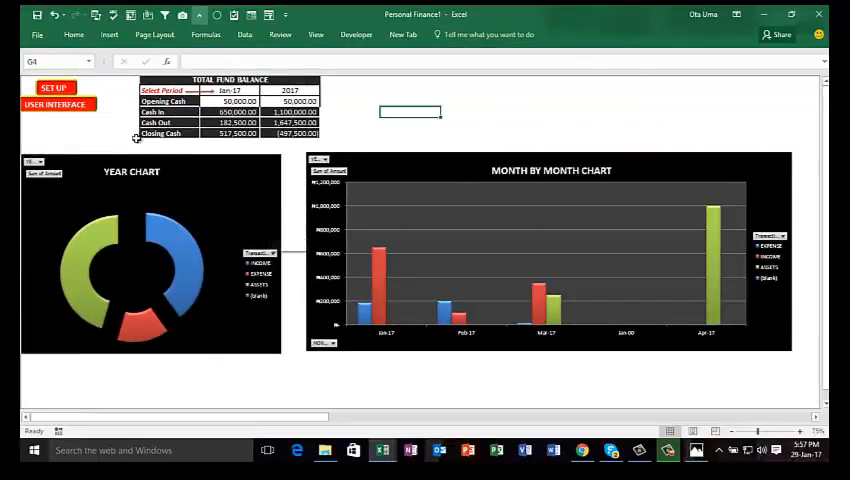
Return from the dashboard to the transaction entry form
left_click(56, 104)
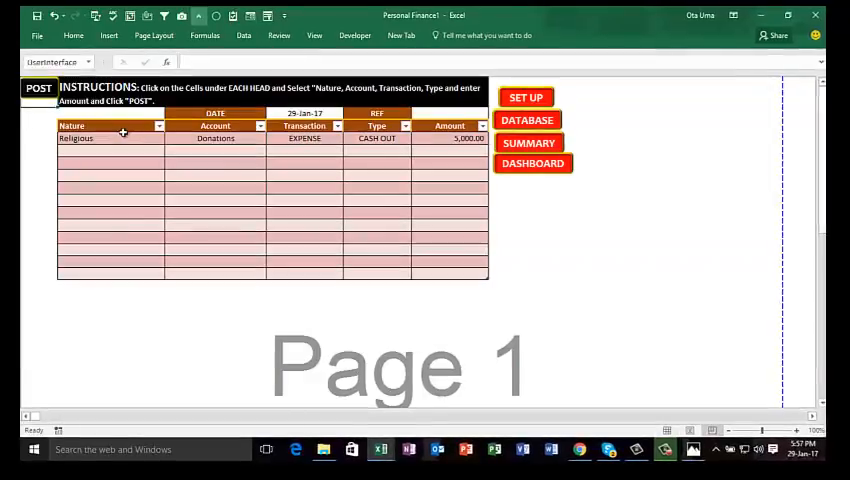